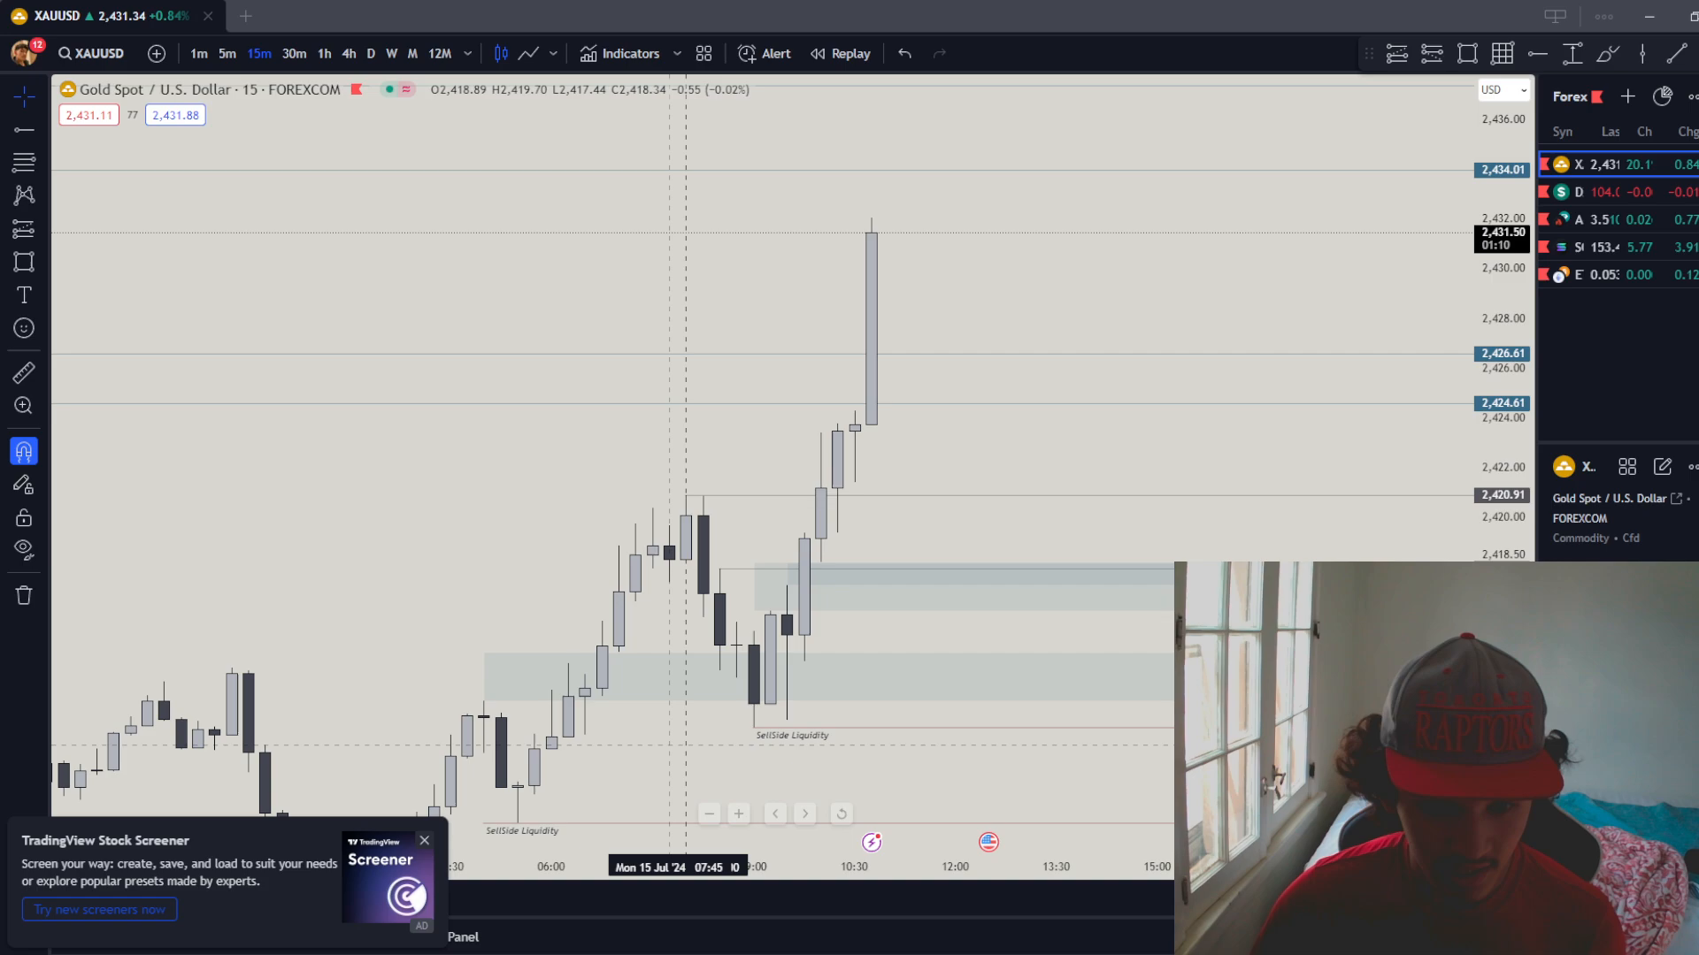
- Switch the XAUUSD gold chart from 15-minute to 30-minute candles
{"action": "left_click", "coordinate": [293, 53]}
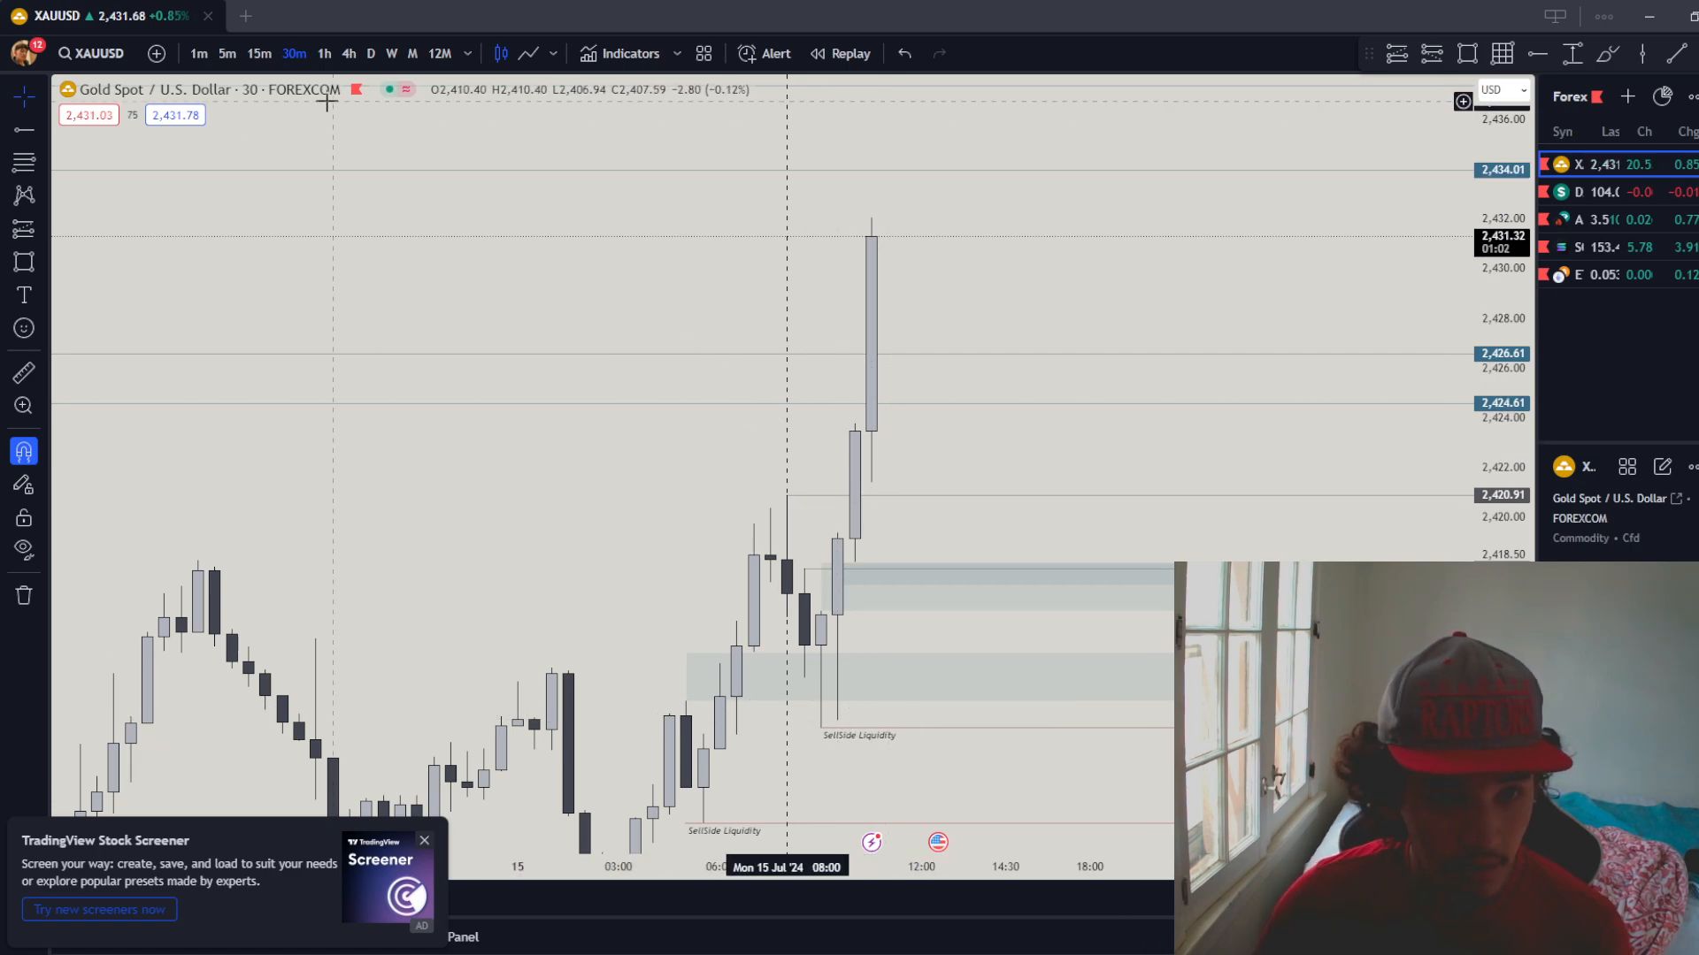
{"action": "mouse_move", "coordinate": [556, 180]}
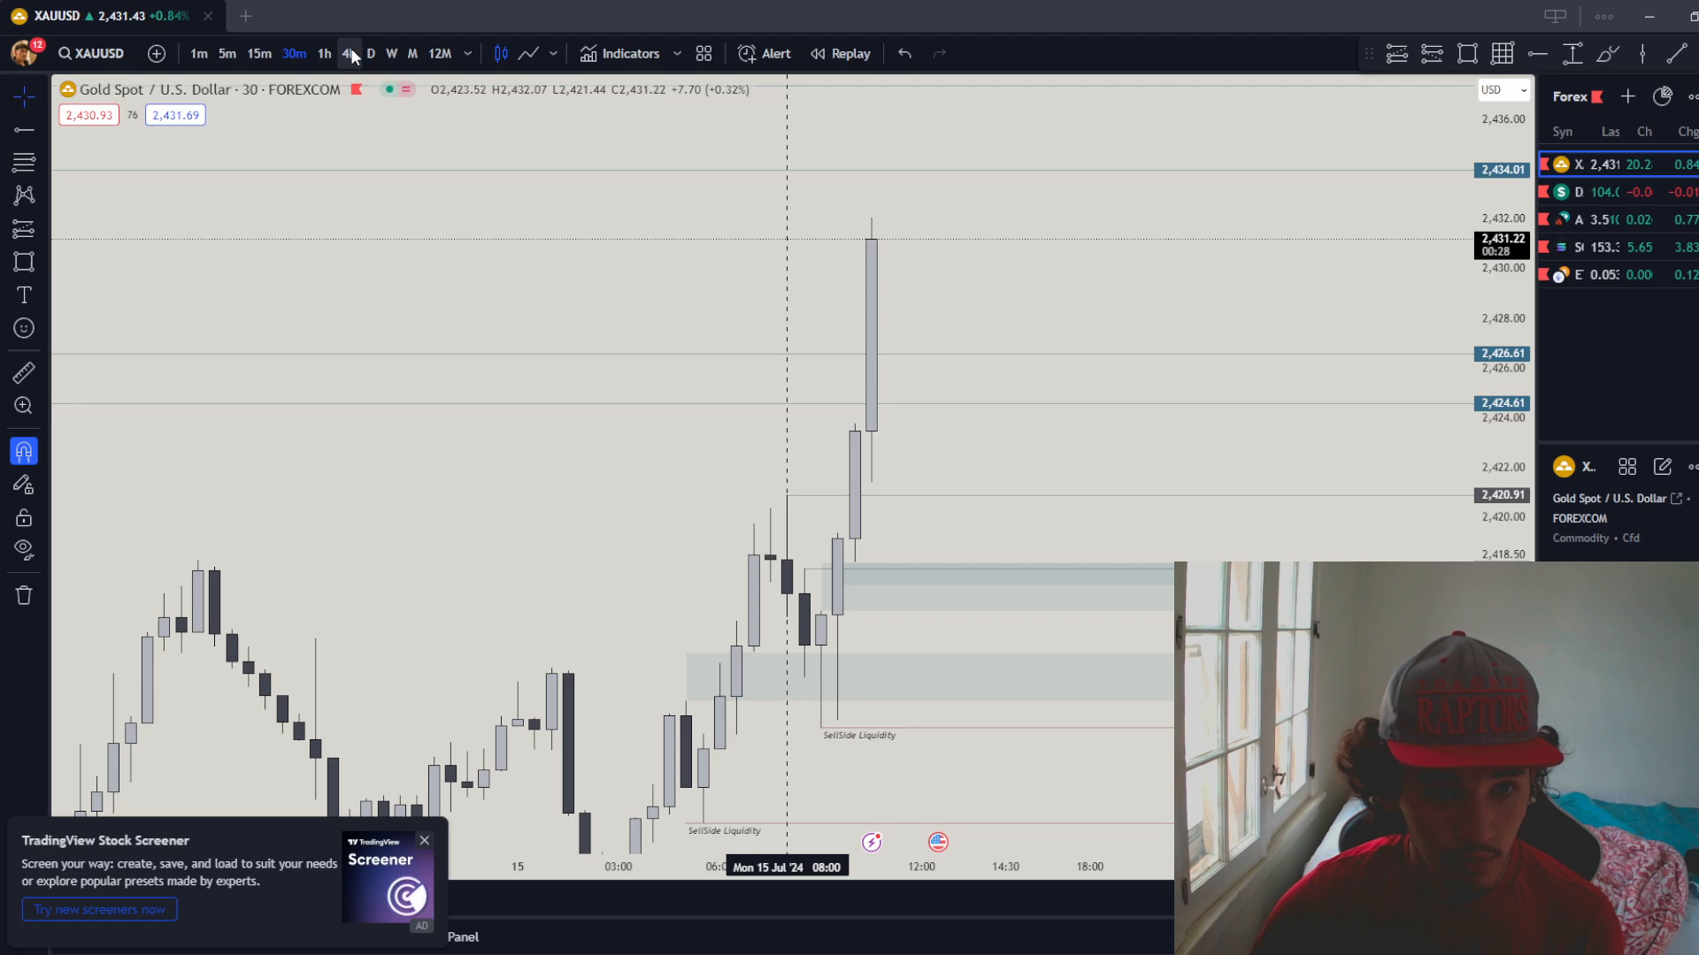
- Switch the gold chart to the 4h timeframe to view buy-side liquidity
{"action": "left_click", "coordinate": [347, 53]}
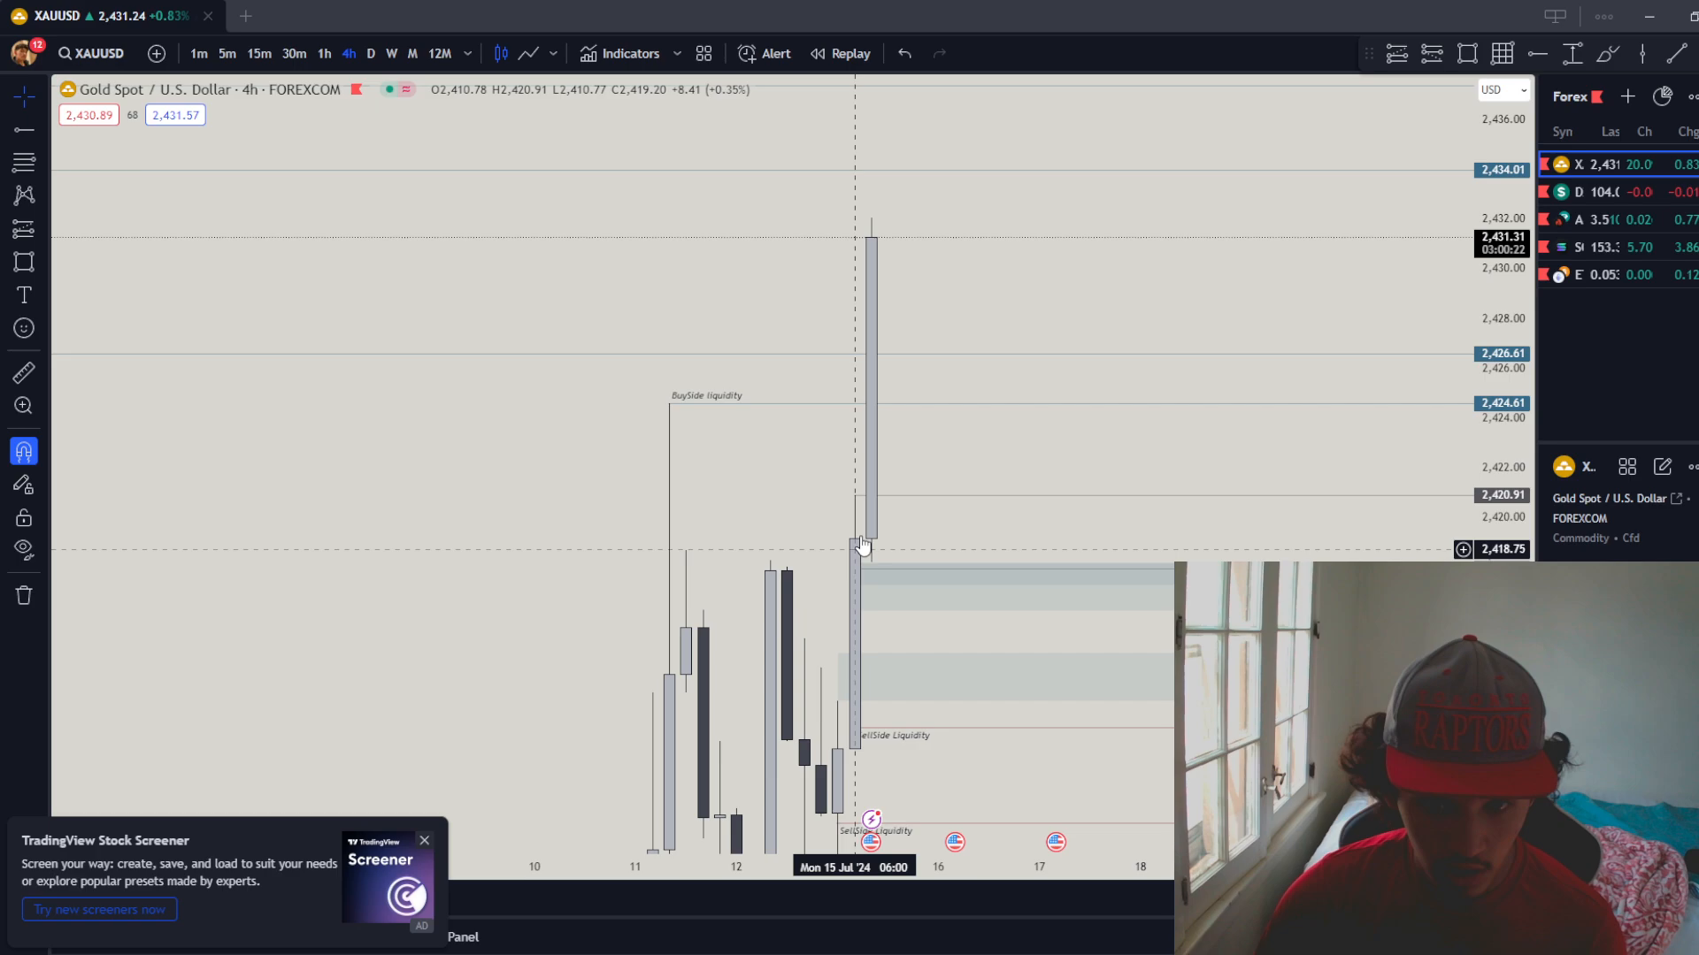
{"action": "mouse_move", "coordinate": [865, 588]}
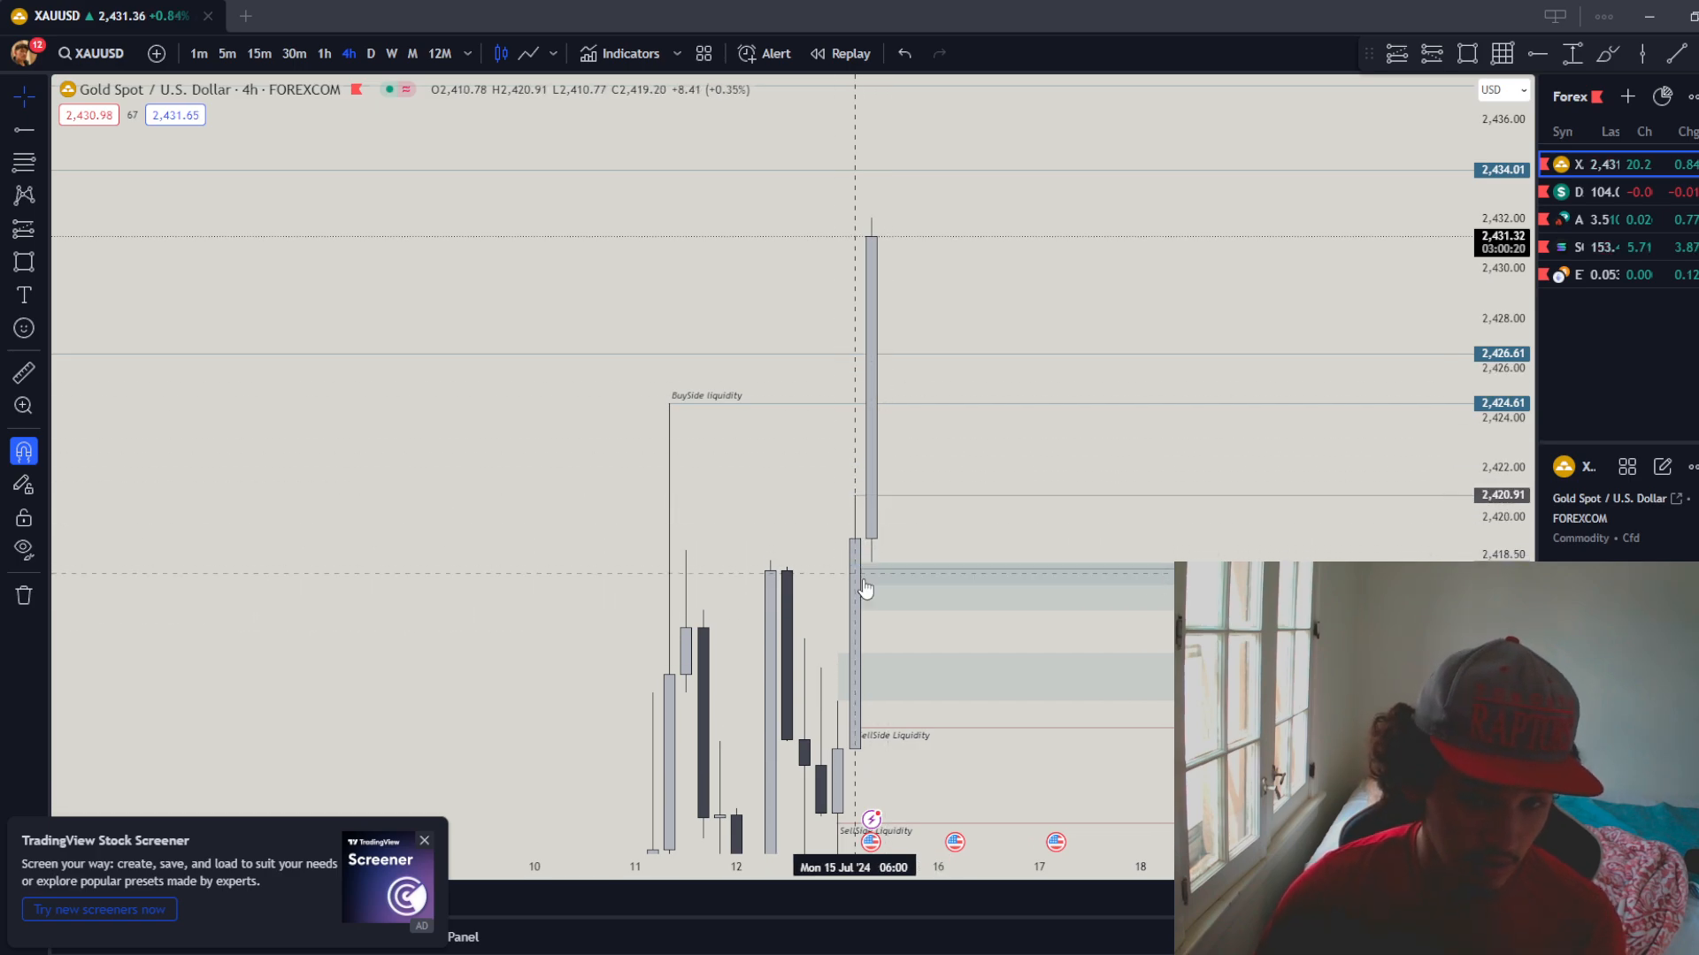
{"action": "mouse_move", "coordinate": [652, 363]}
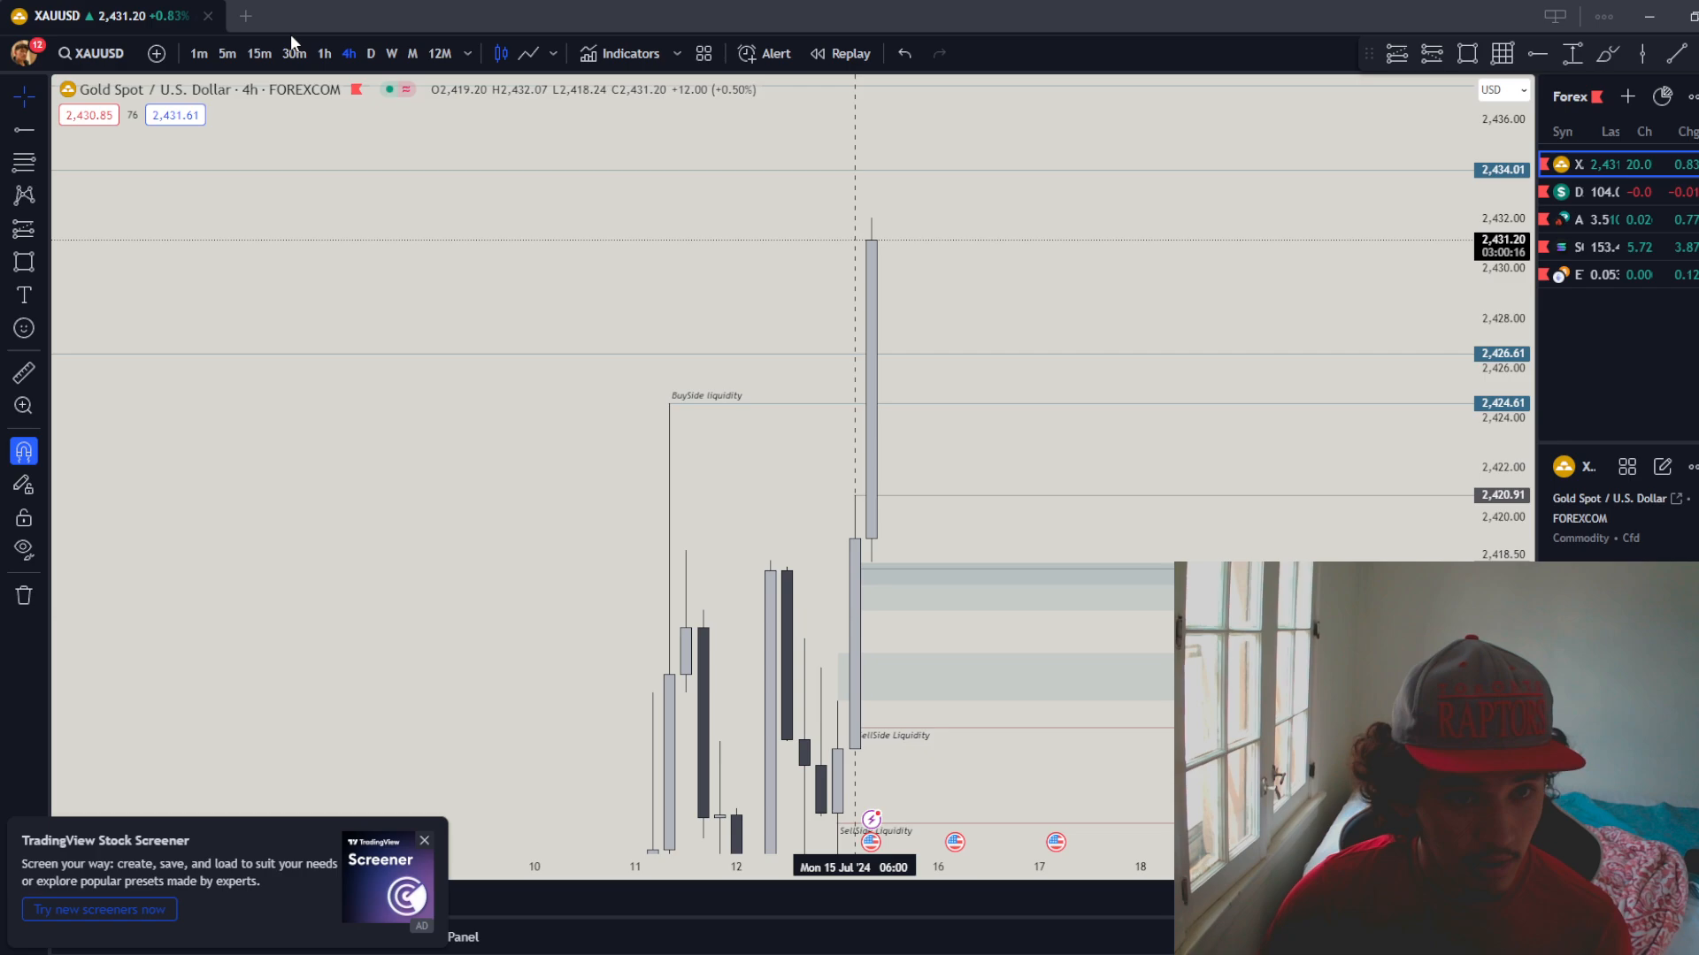
{"action": "mouse_move", "coordinate": [324, 53]}
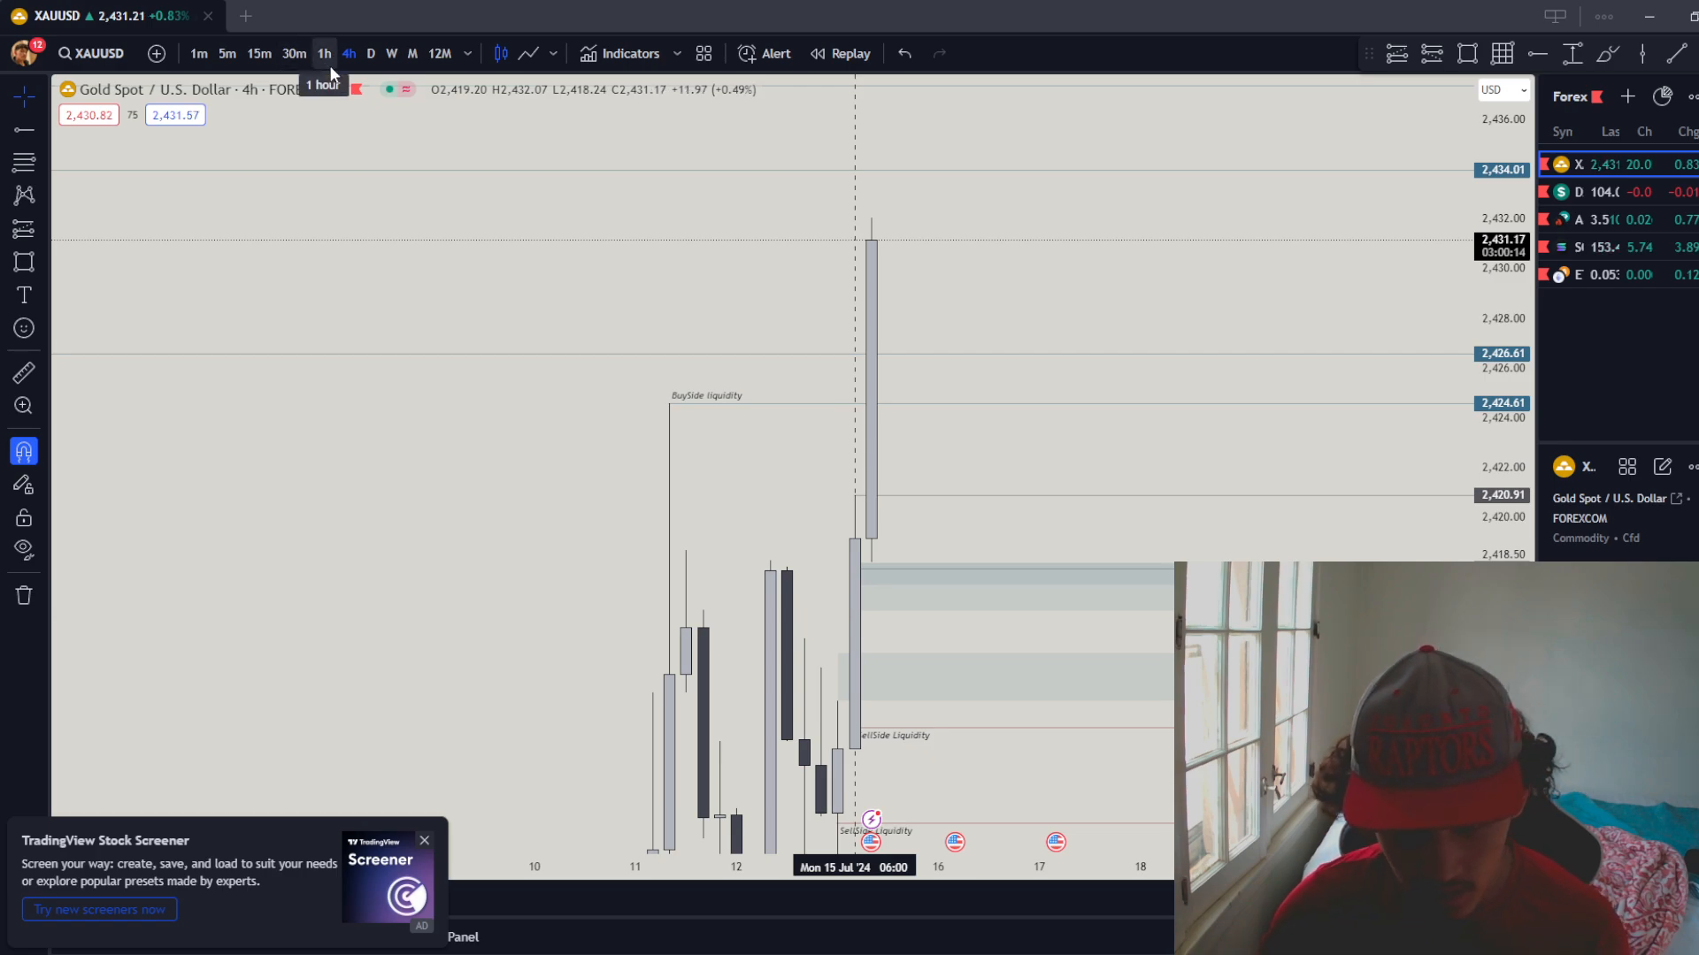
- Switch the gold chart to the 1h timeframe showing buy- and sell-side liquidity
{"action": "left_click", "coordinate": [323, 53]}
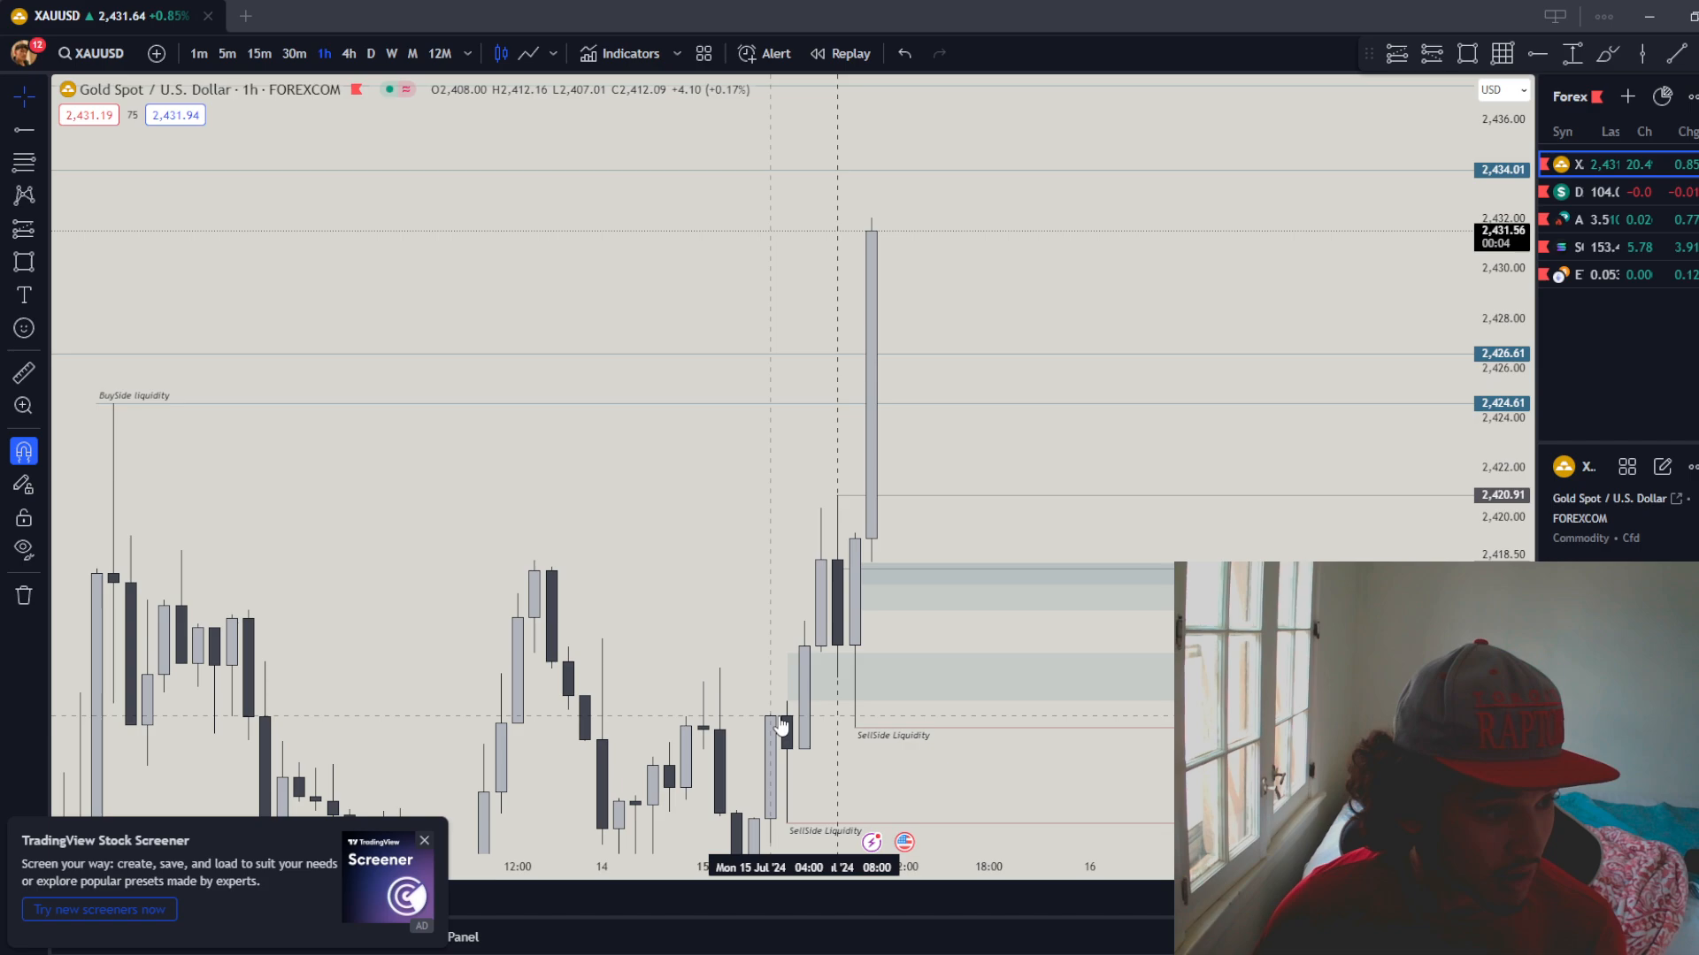
{"action": "mouse_move", "coordinate": [754, 578]}
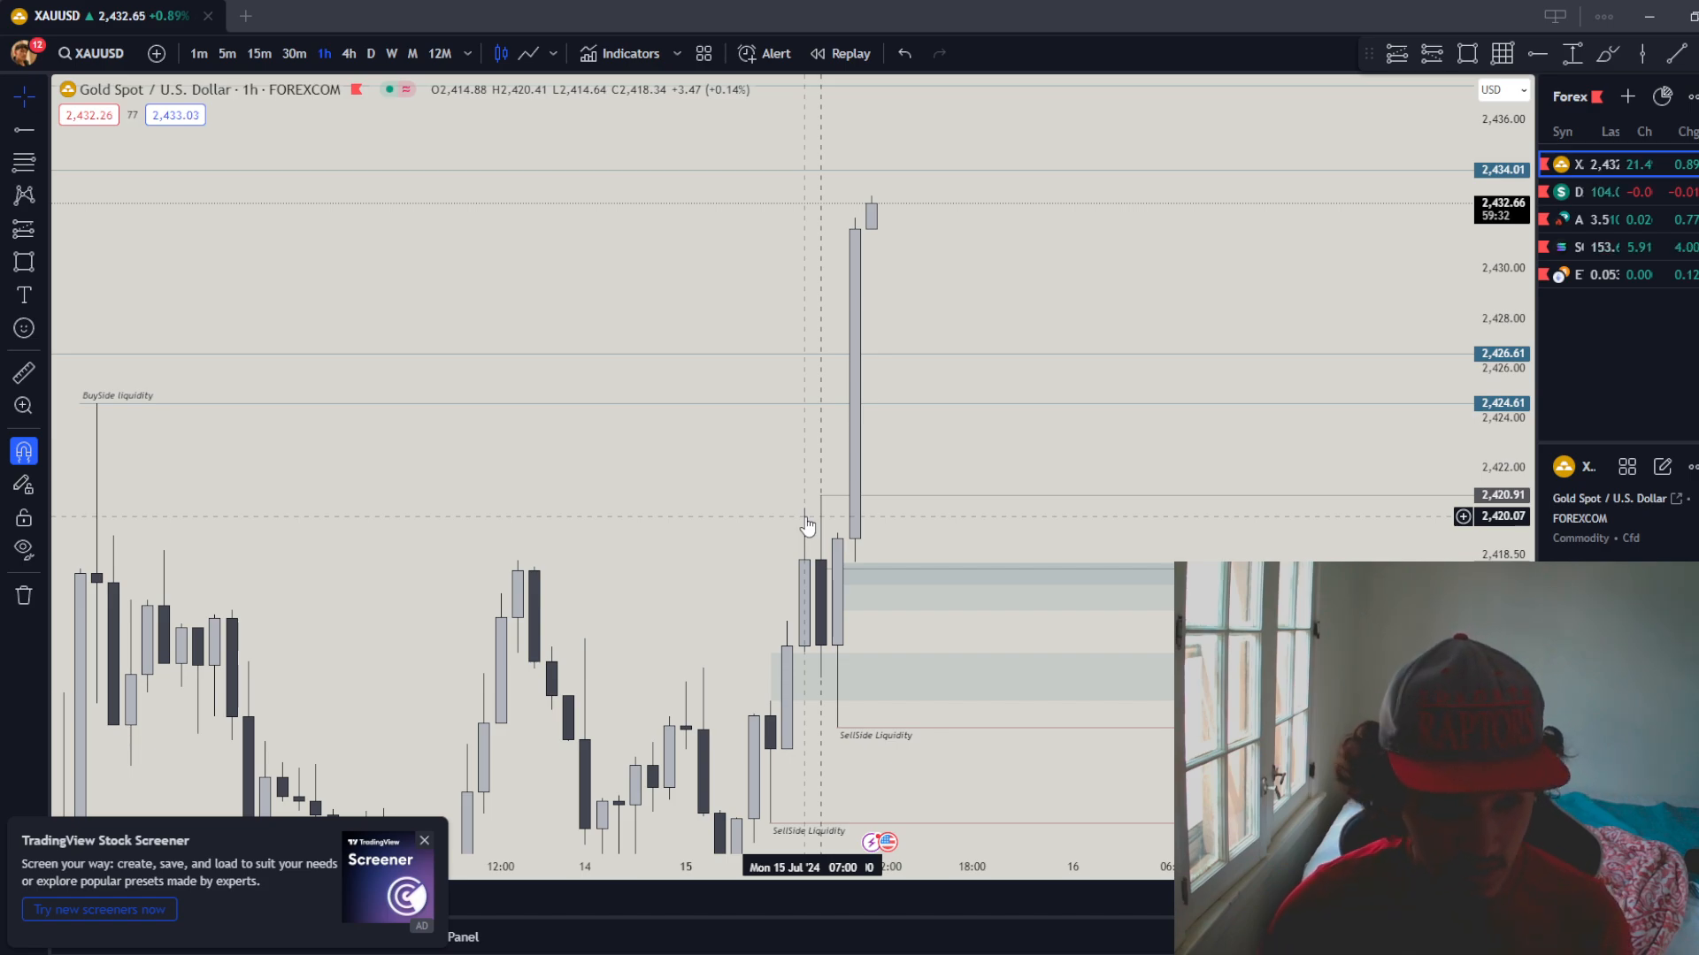
{"action": "mouse_move", "coordinate": [713, 744]}
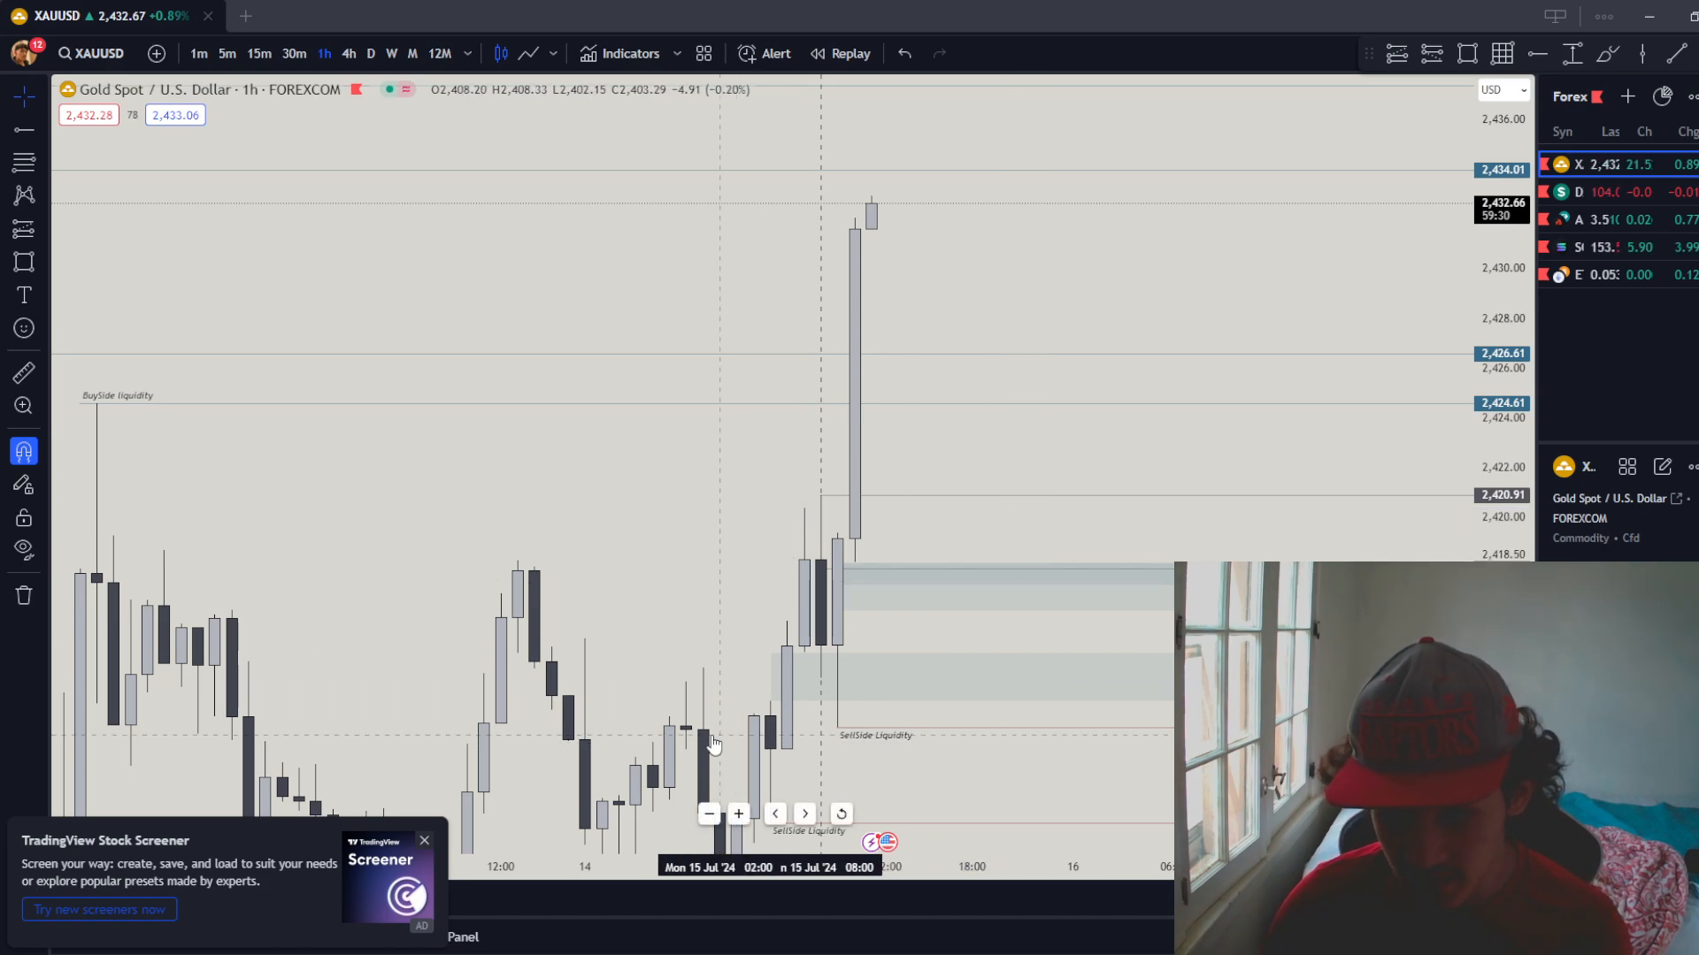